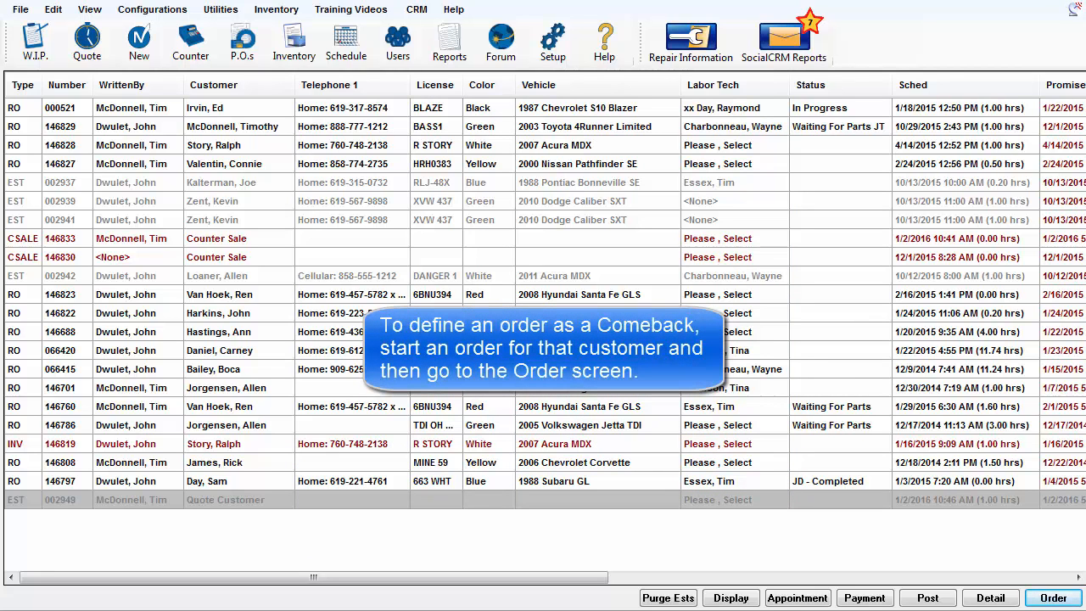
left_click(1052, 598)
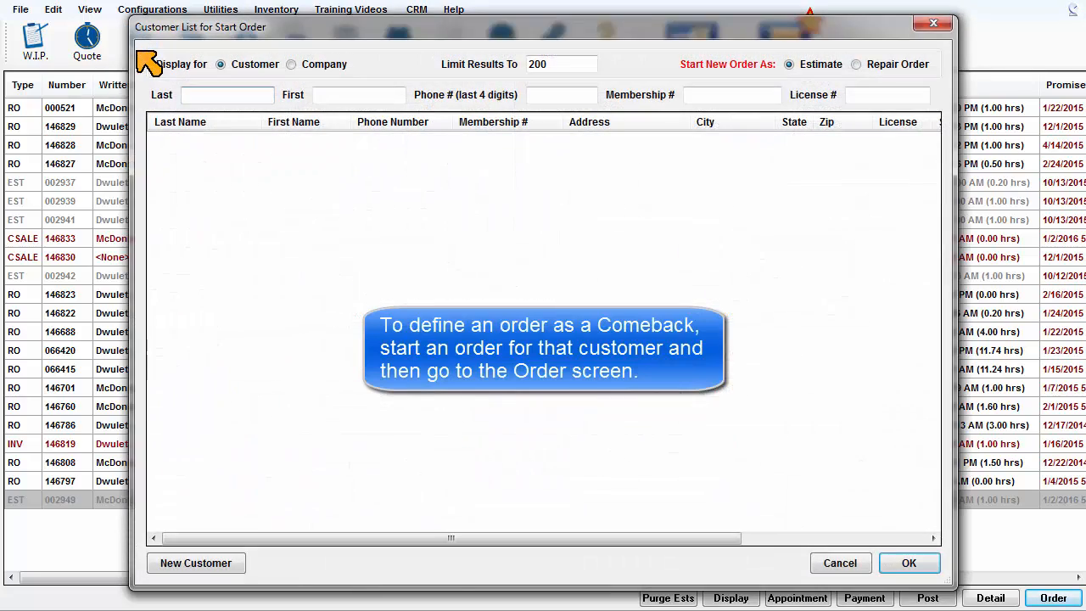
type("hicks")
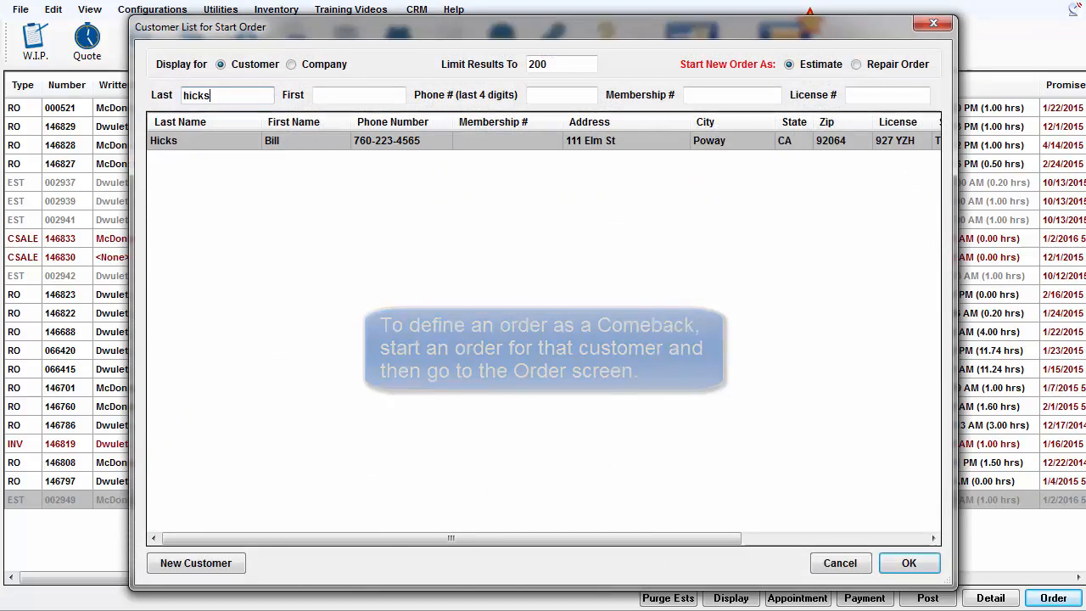
left_click(908, 563)
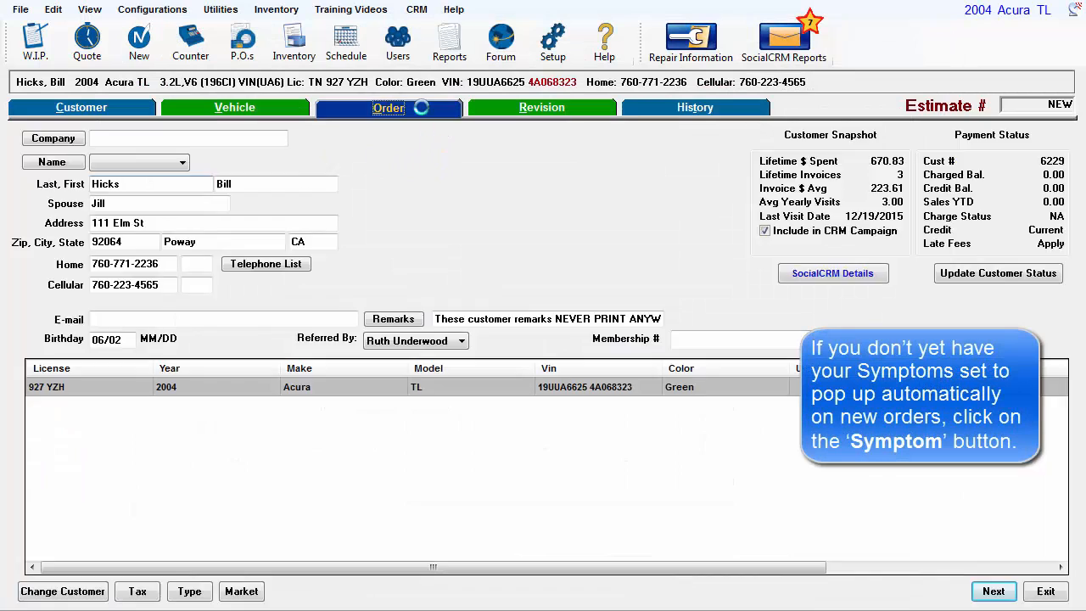
Step: Add the AC Won't Cool symptom with the comment that it stopped cooling
left_click(388, 107)
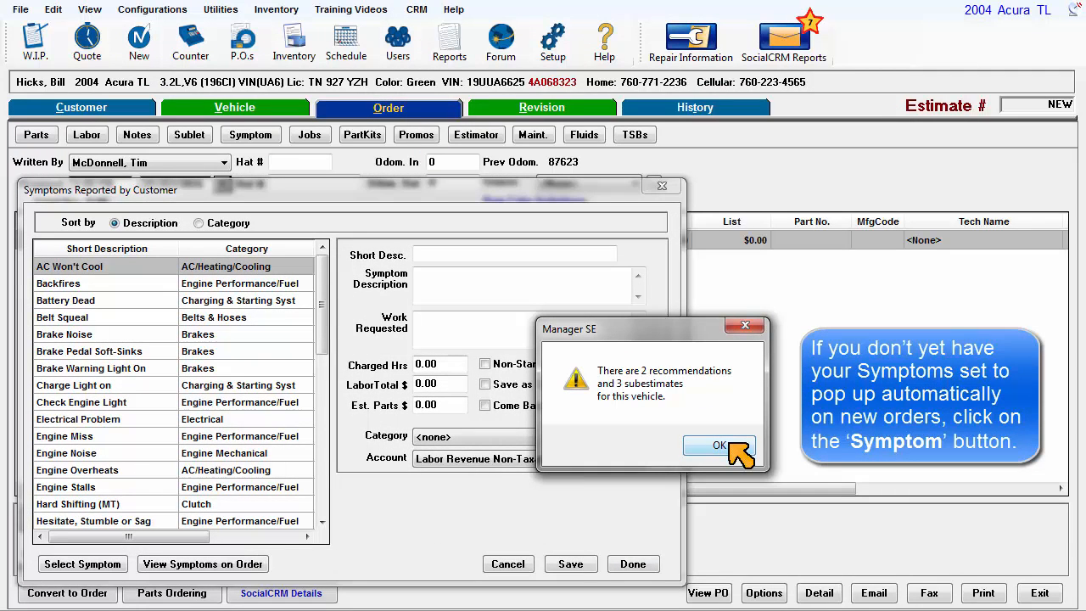
left_click(719, 445)
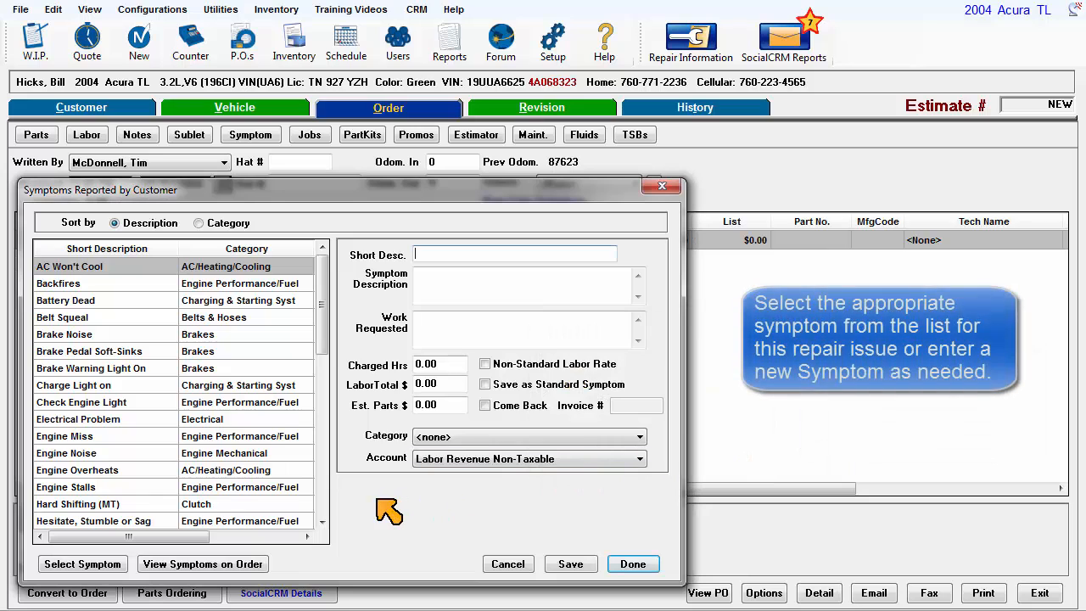
left_click(69, 265)
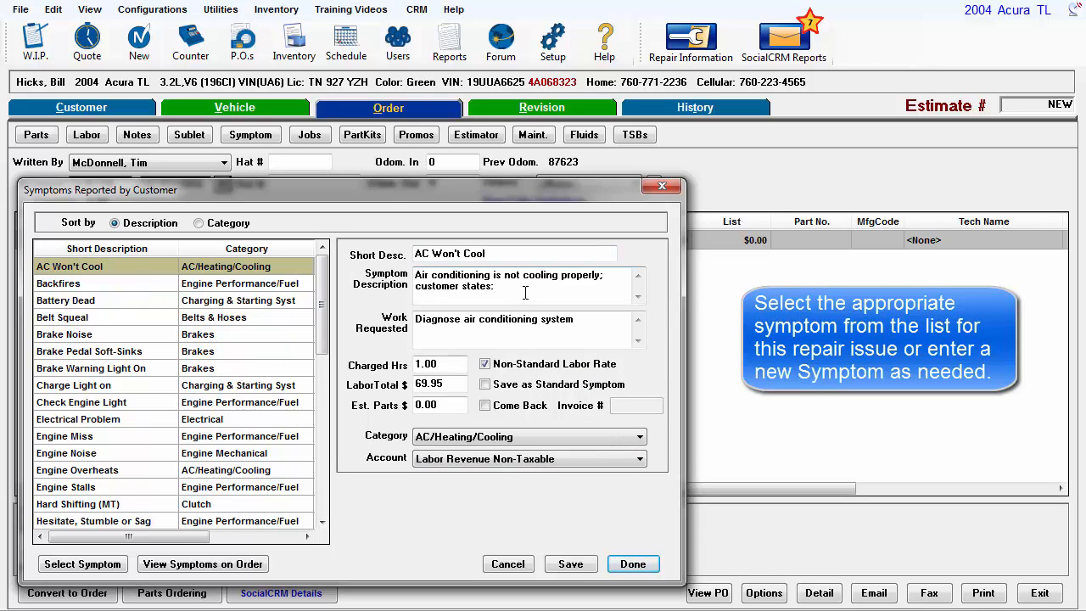
type("s")
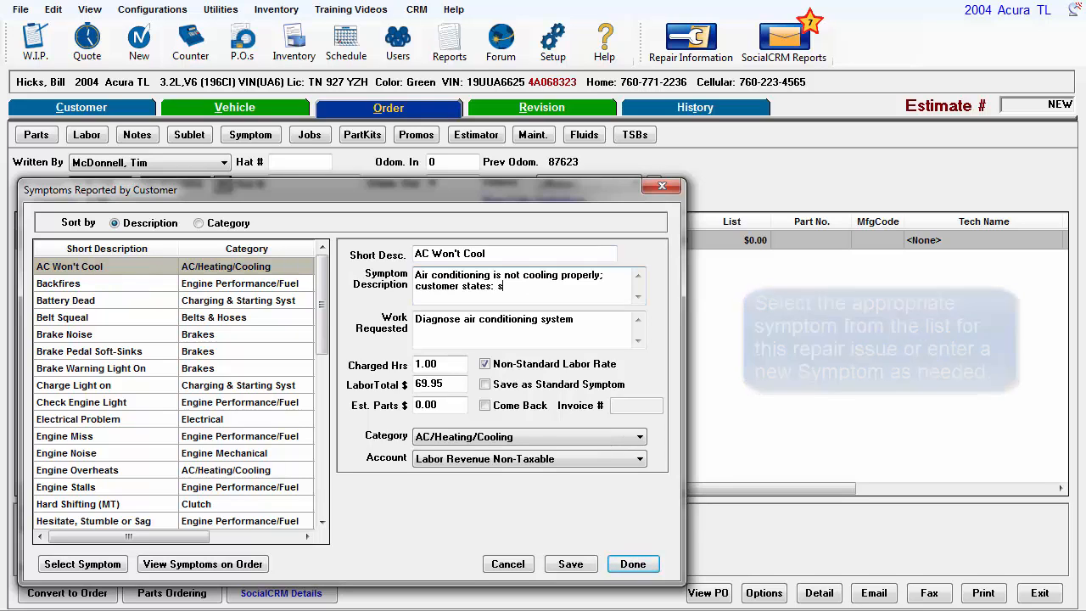
type("topped")
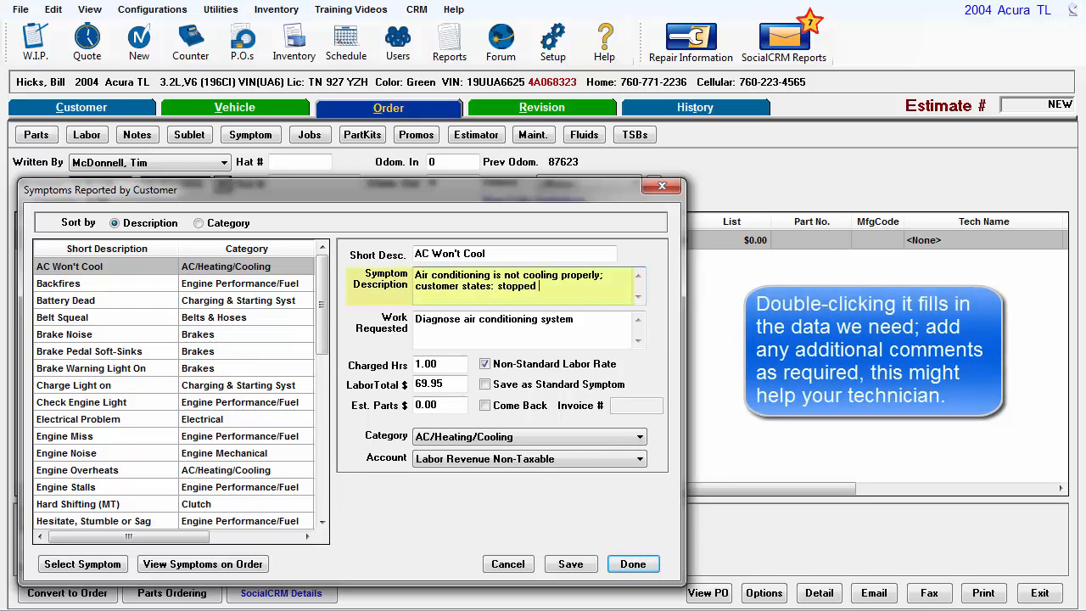
type("cooling, check for")
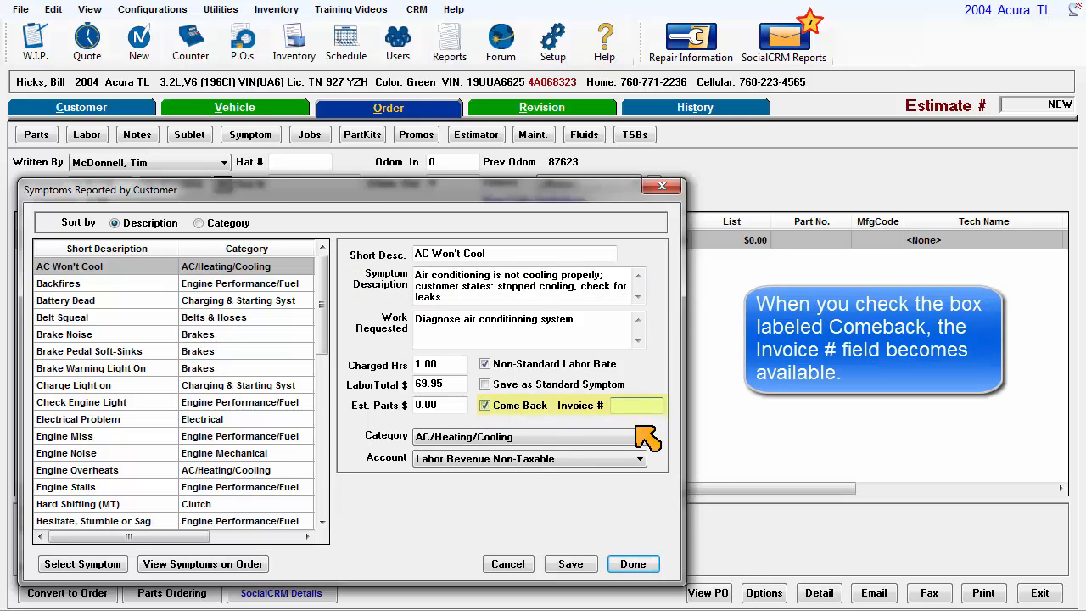
Step: Flag the symptom as a comeback from invoice 146831 and save it to the estimate
type("146831")
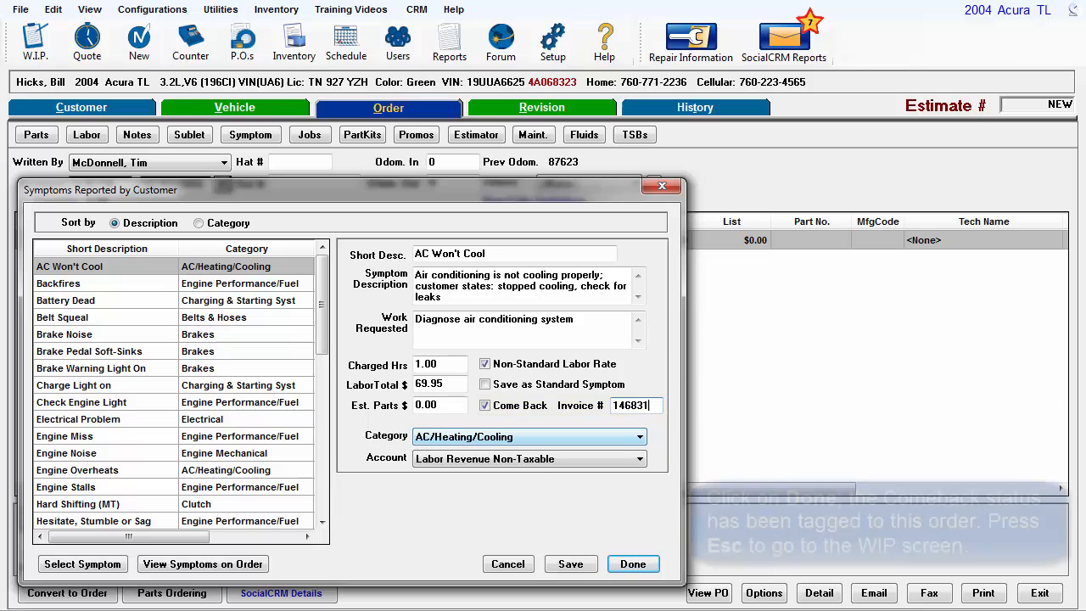
left_click(632, 564)
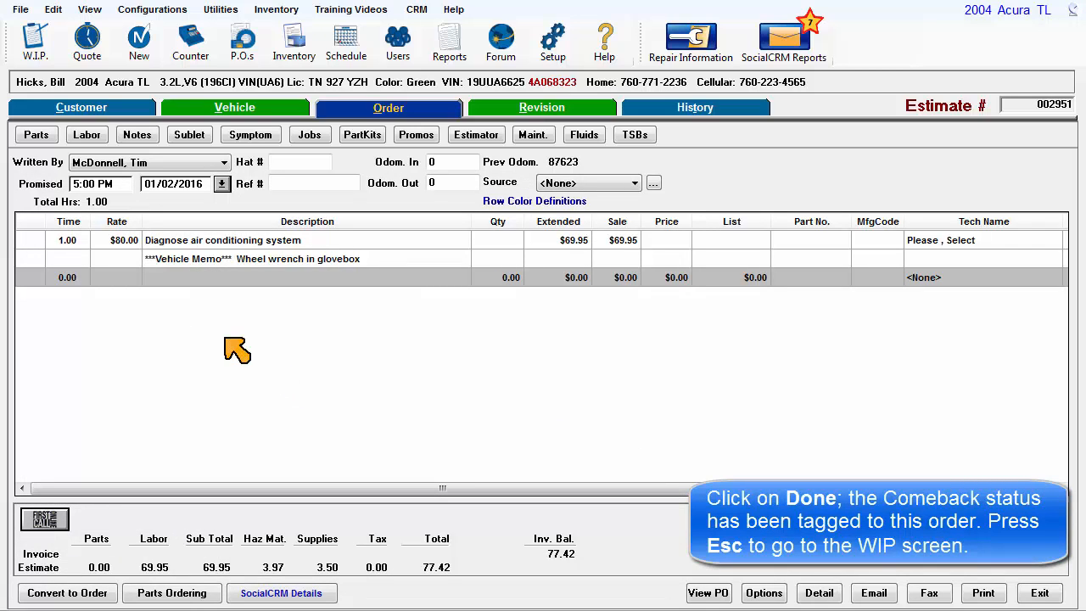
Step: Set the Acura TL estimate's status to Comeback in the W.I.P. list
key("Escape")
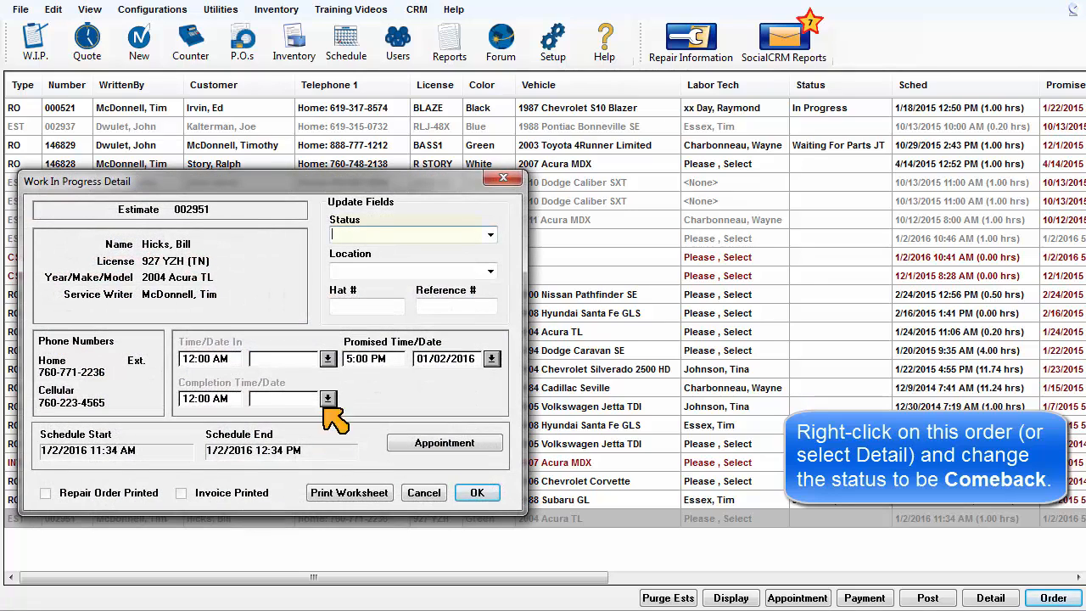
left_click(490, 234)
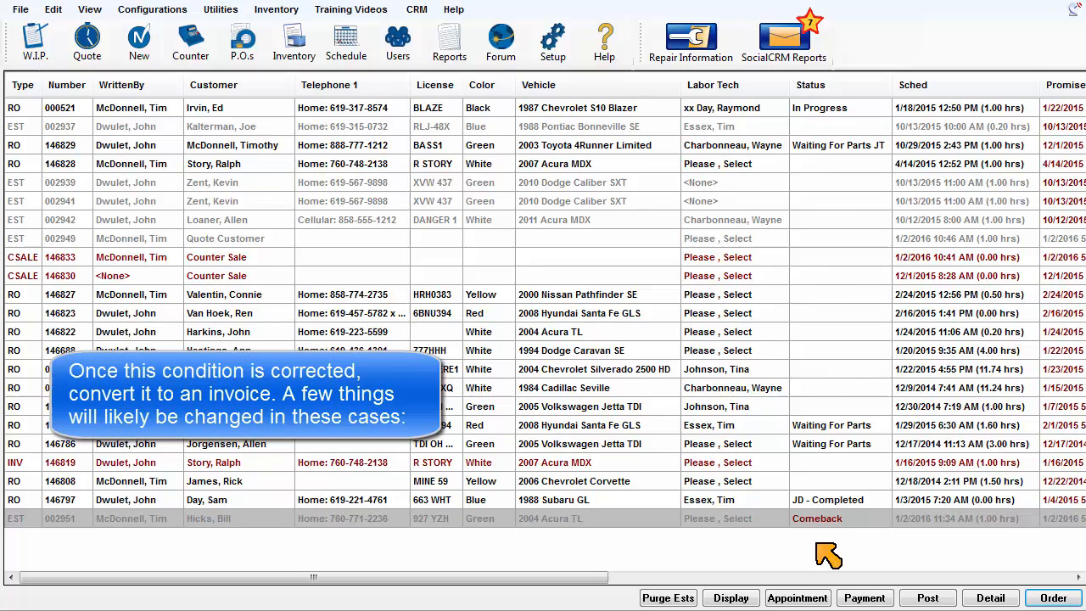
mouse_move(651, 532)
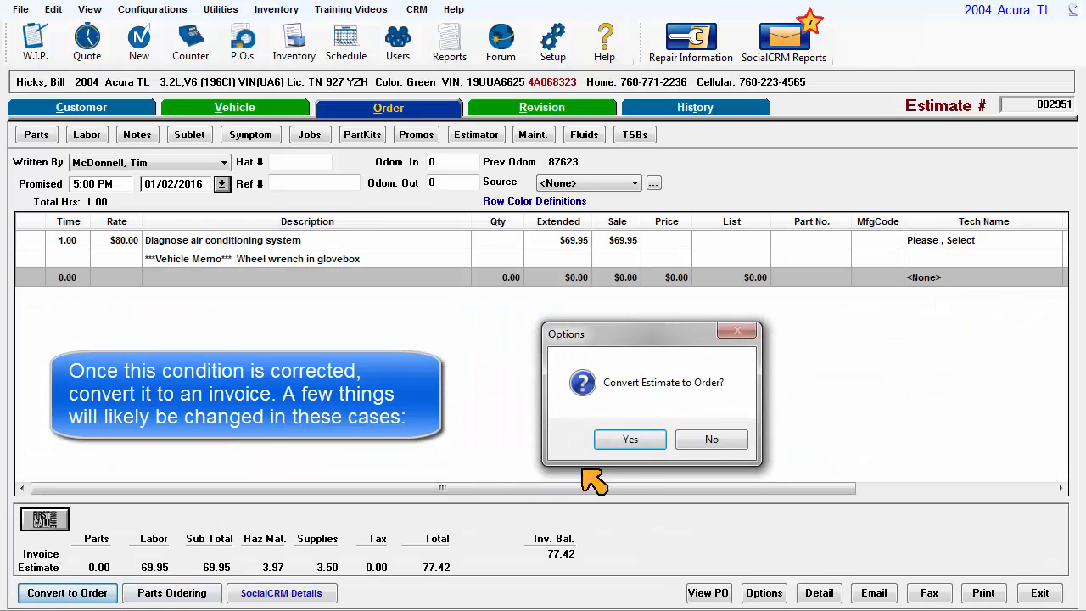
Step: Convert the estimate to repair order 146834 and then to an invoice
left_click(629, 439)
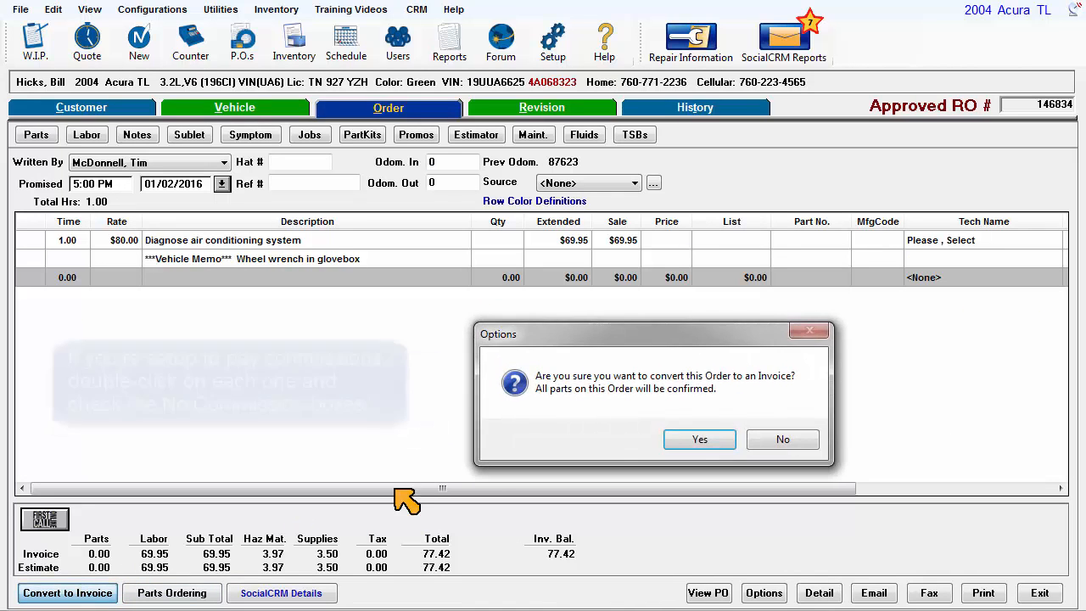
left_click(699, 438)
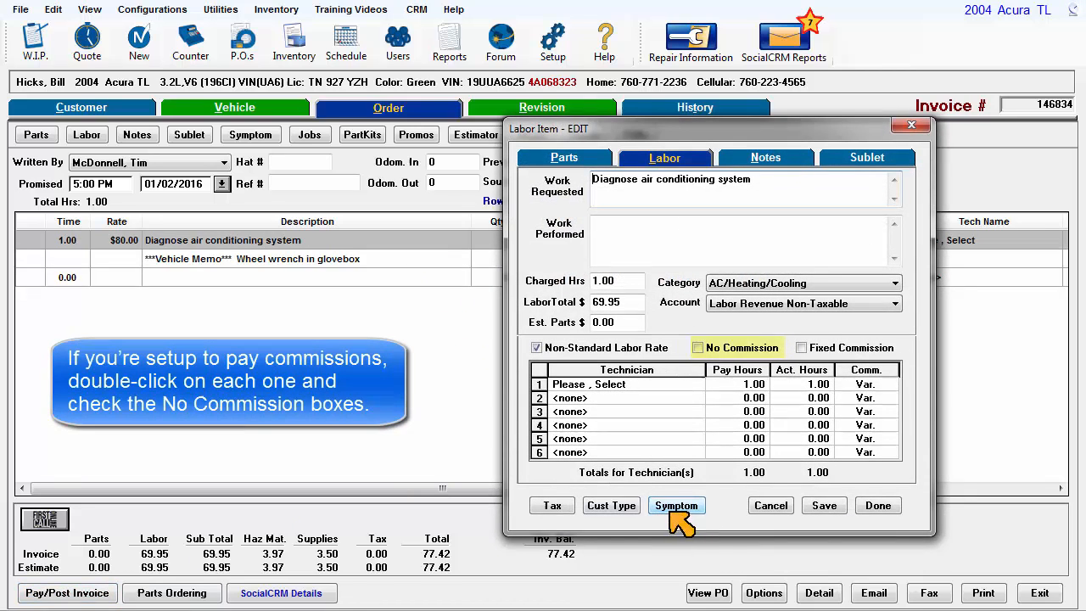
Step: Finish the labor item with No Commission and accept reverting to repair order 146834
left_click(697, 347)
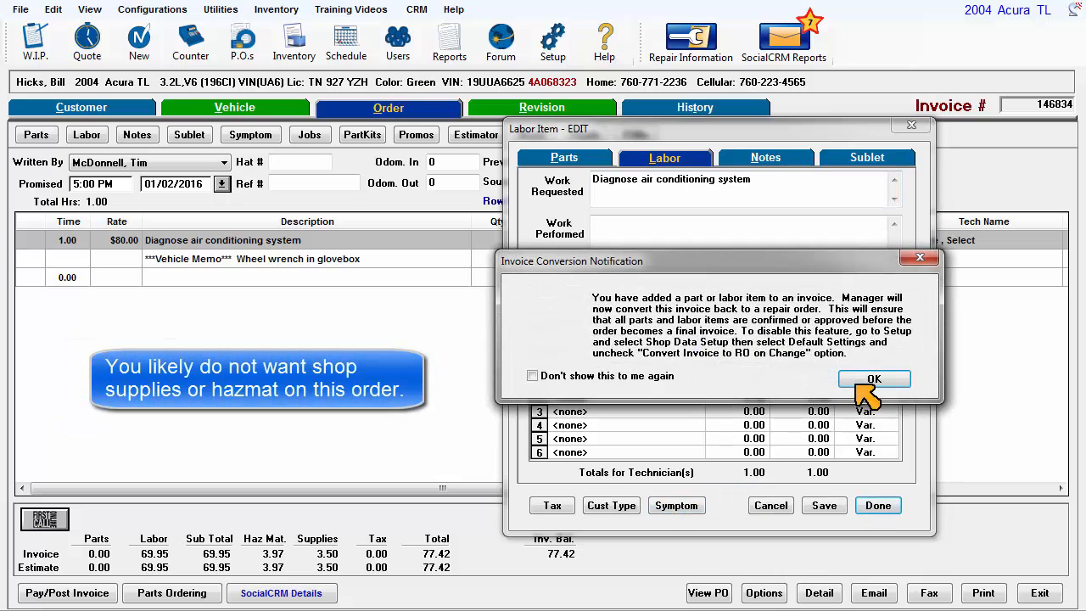
left_click(875, 379)
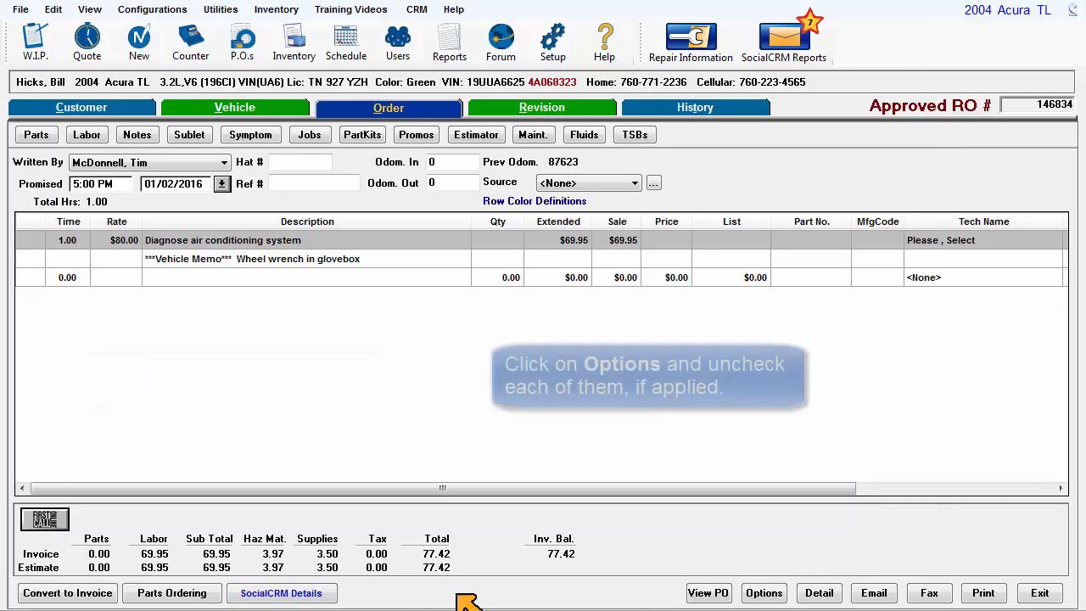
left_click(763, 592)
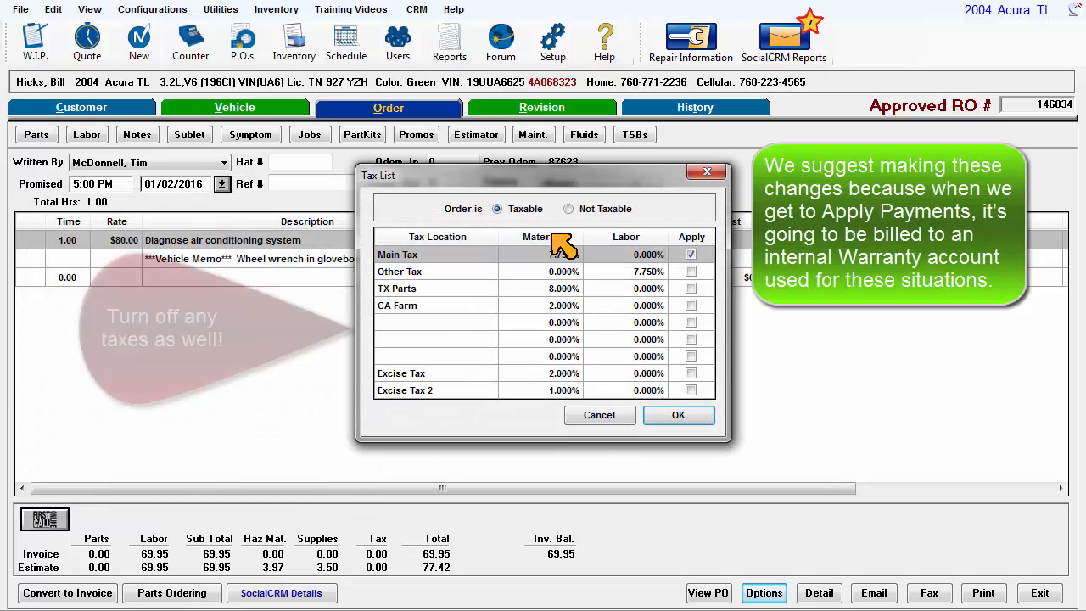
Step: Make order 146834 not taxable, convert it to an invoice, and set odometer-in to 89332
left_click(678, 415)
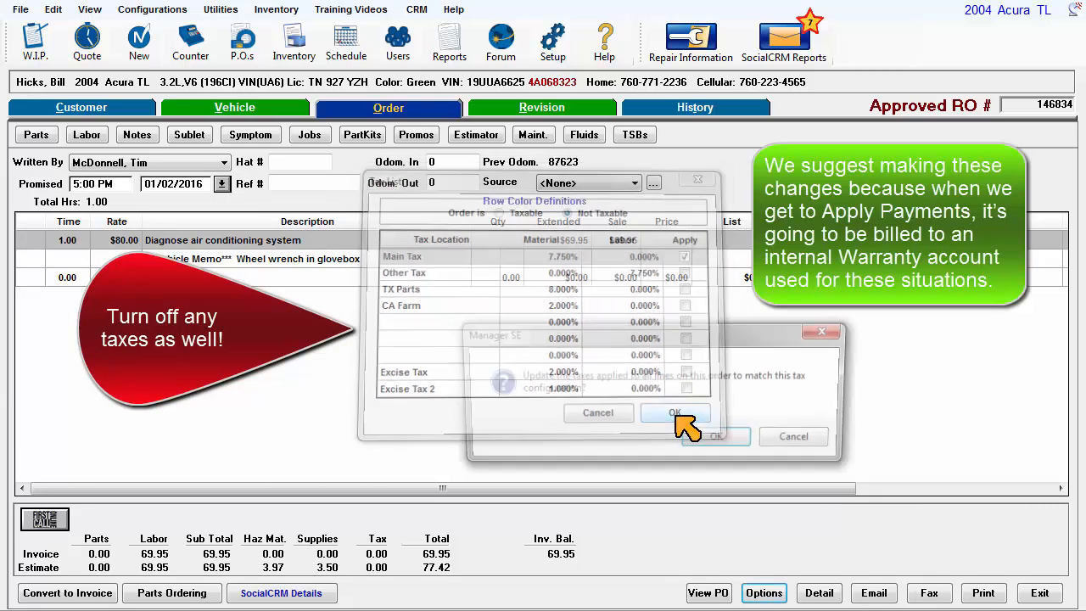
left_click(675, 414)
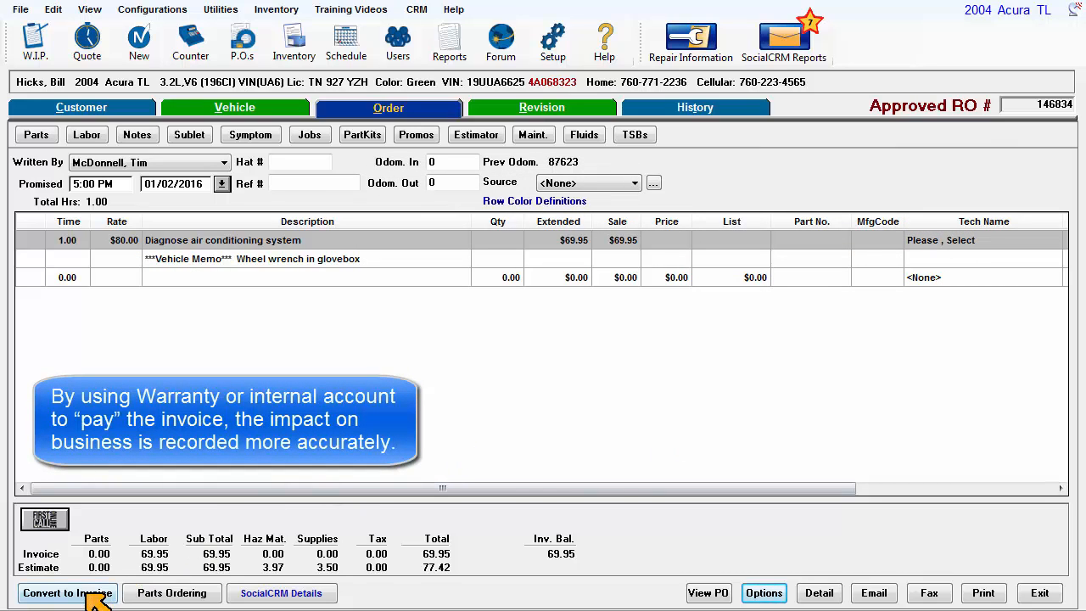
left_click(67, 592)
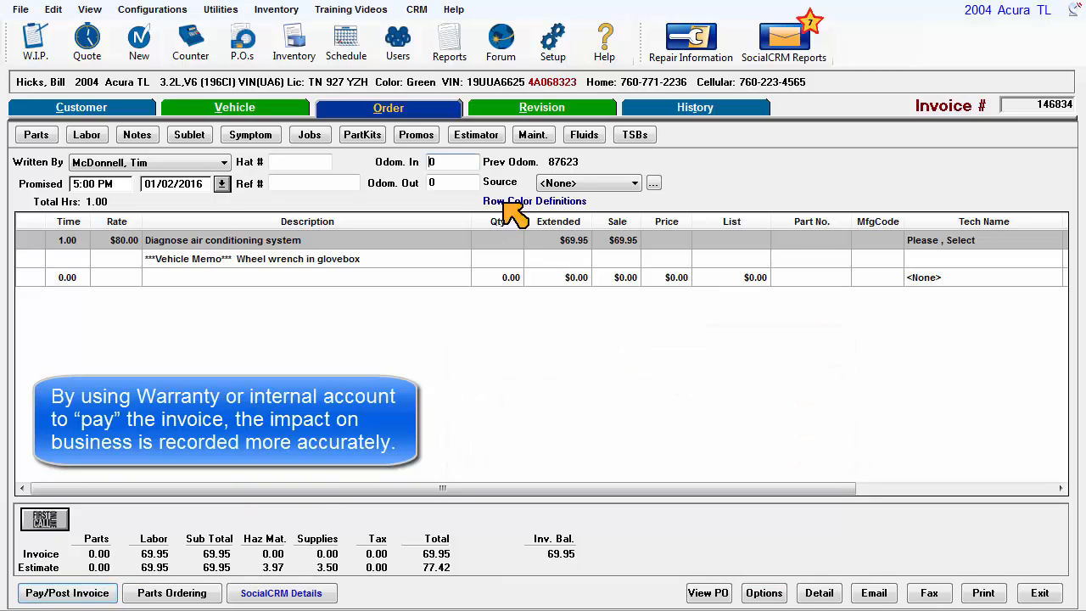
type("8")
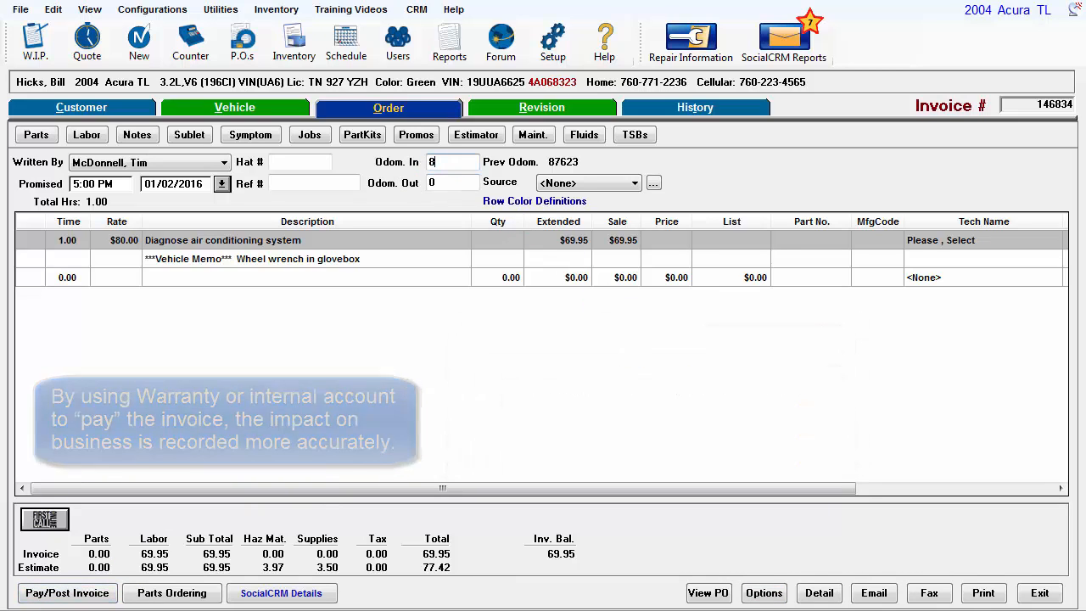
type("89332")
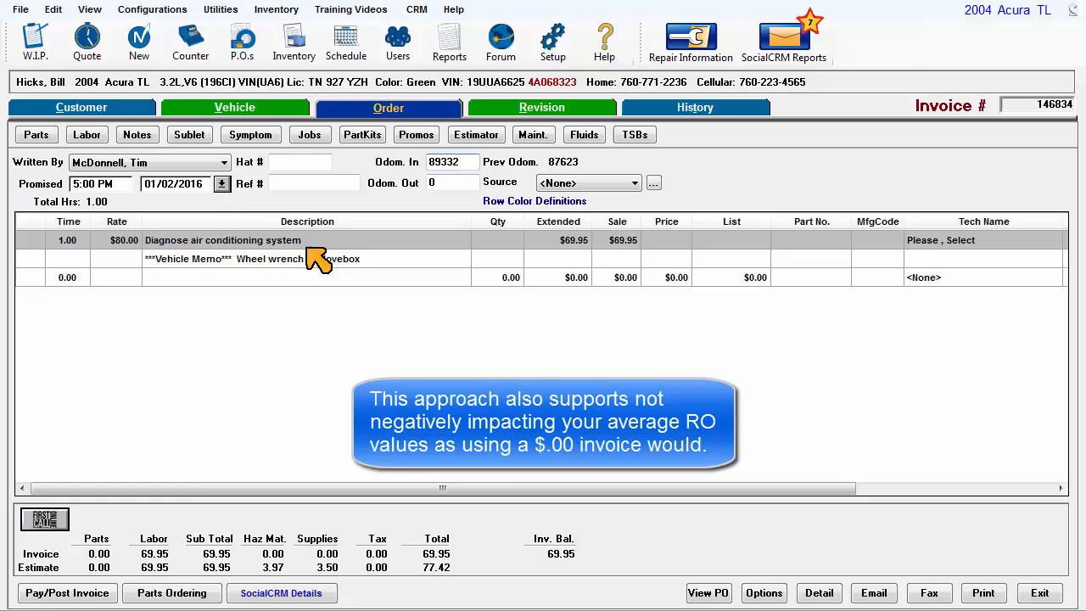
left_click(67, 592)
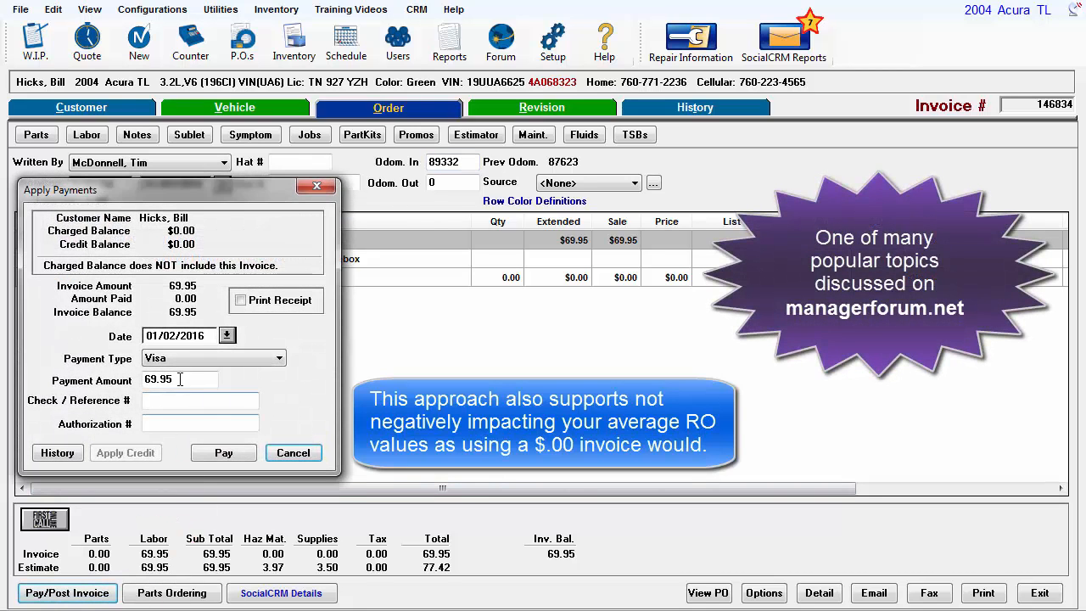
Step: Choose Warranty as the payment type for the $69.95 payment
left_click(277, 357)
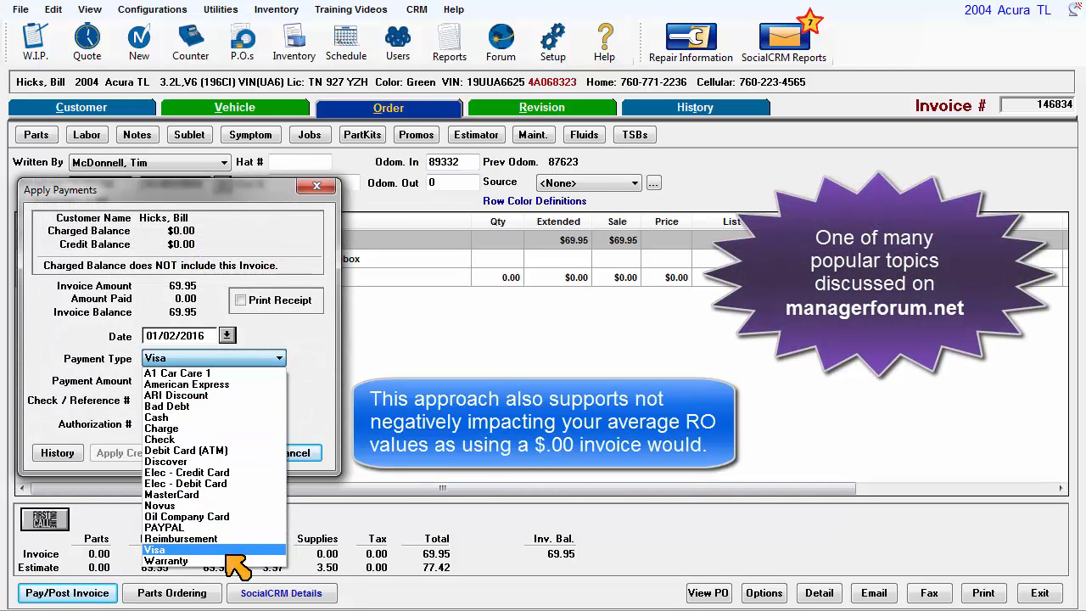
left_click(167, 561)
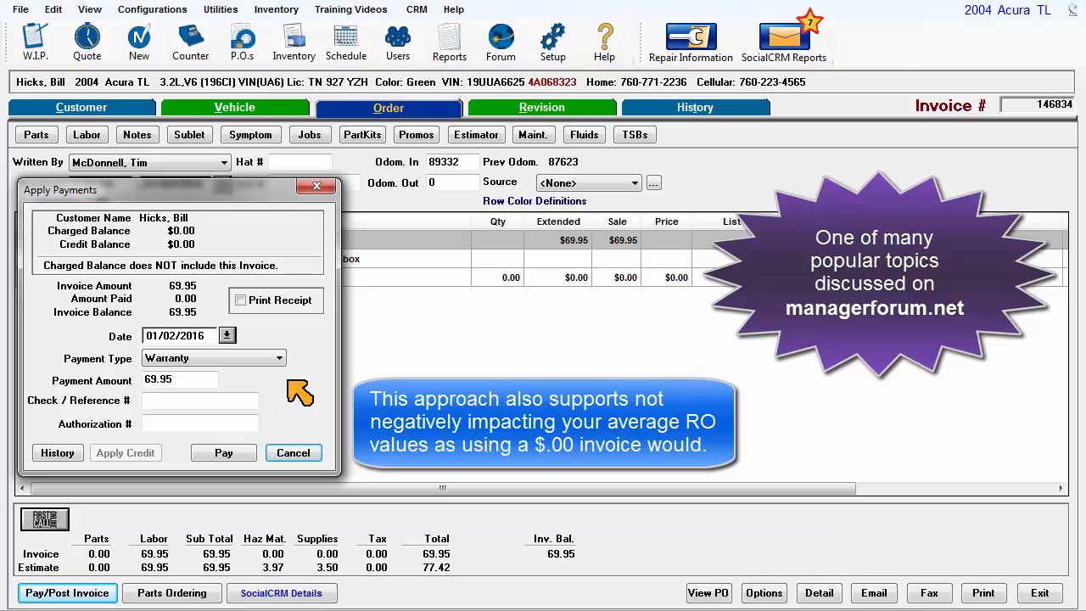